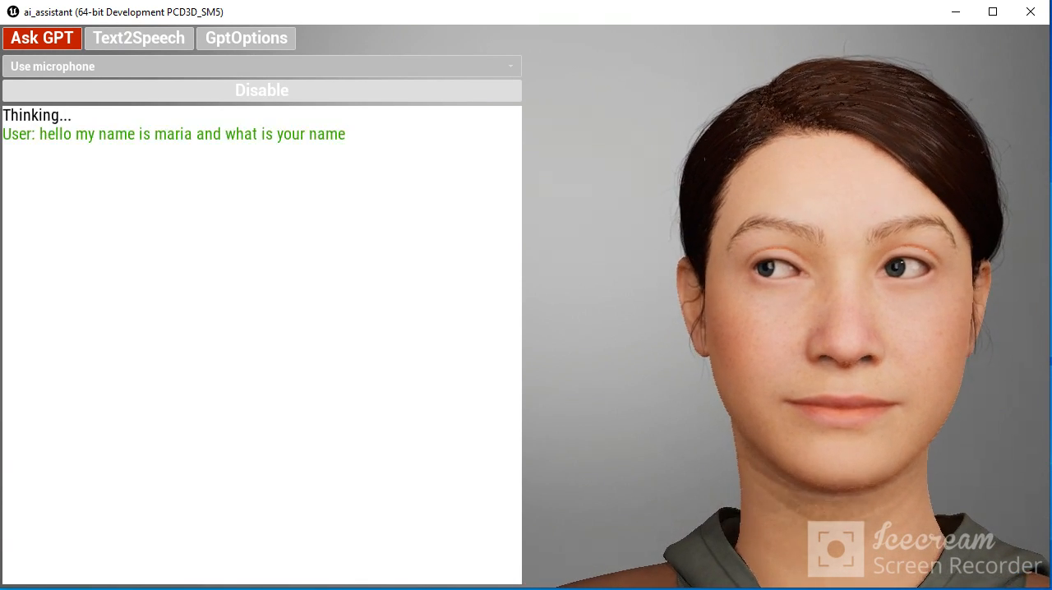
Stop voice input after greeting Hadley and asking her name, prompting her introduction.
click(262, 89)
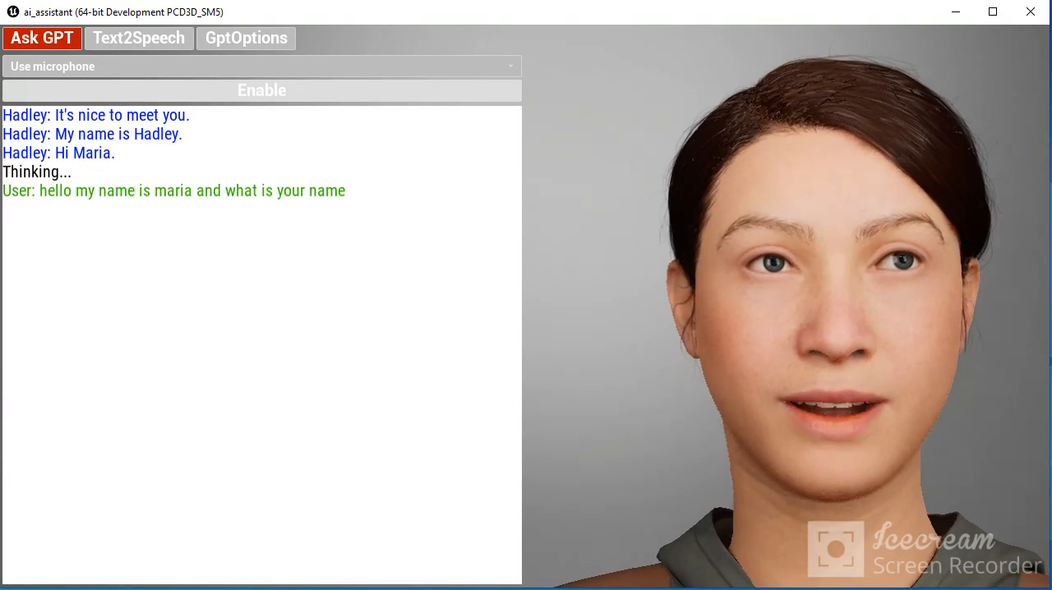
Say "it's nice to meet you too" to Hadley by voice.
click(262, 90)
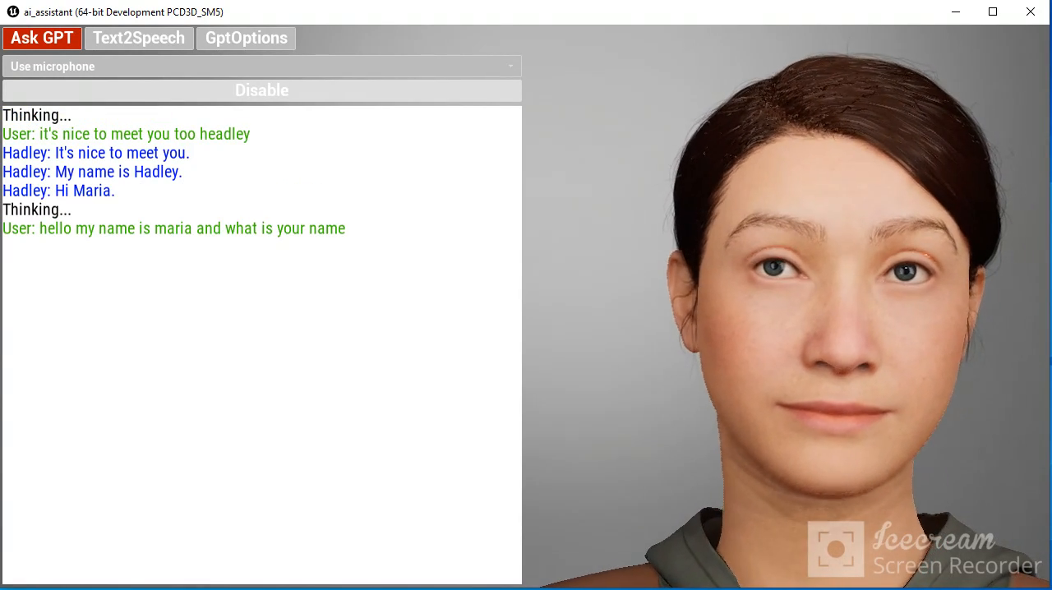
click(262, 90)
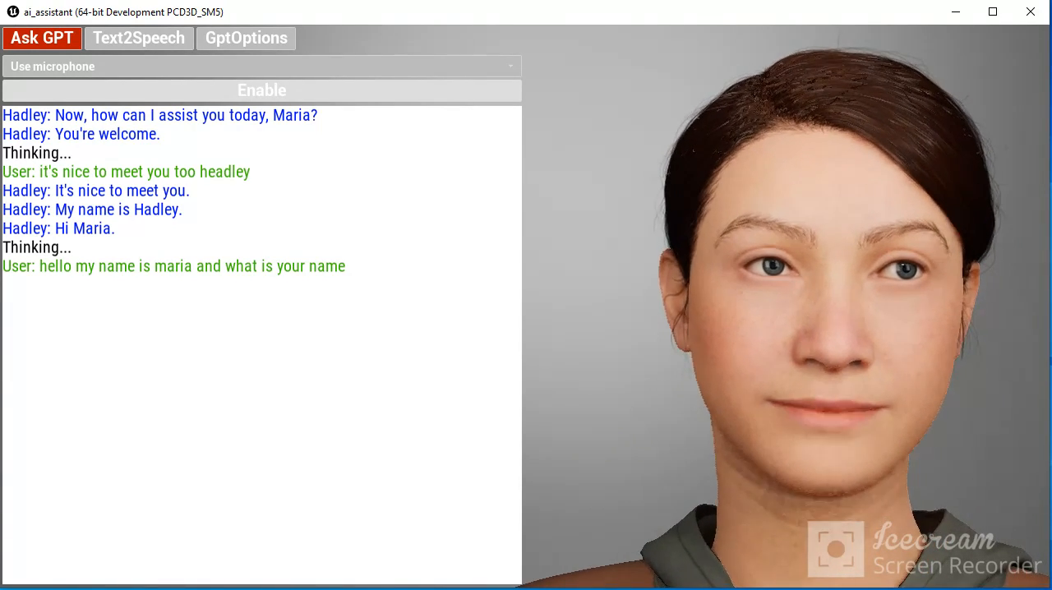
Ask Hadley by voice "may I ask you a riddle".
click(261, 89)
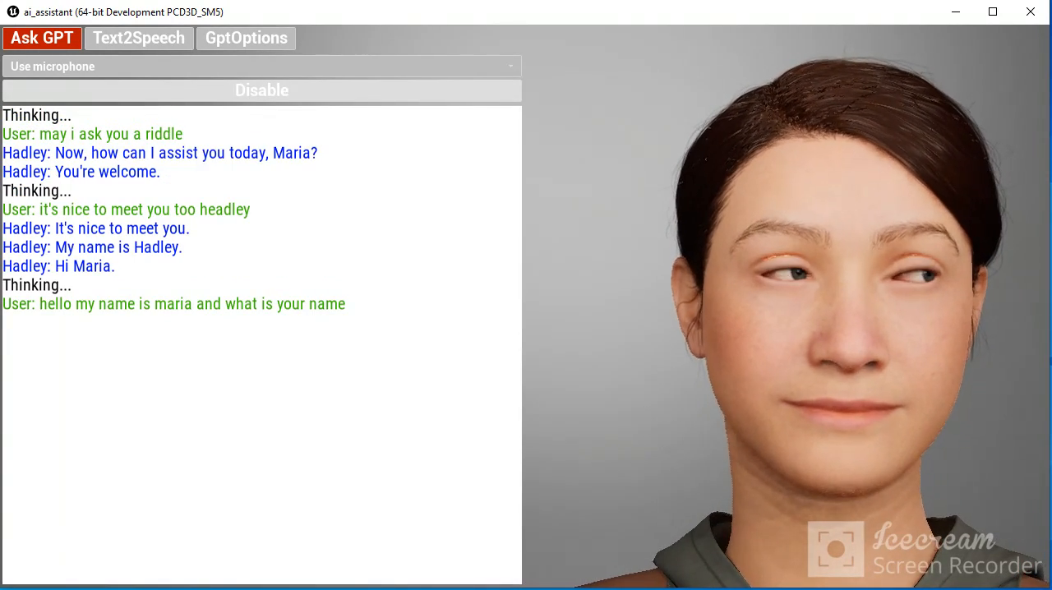
click(261, 89)
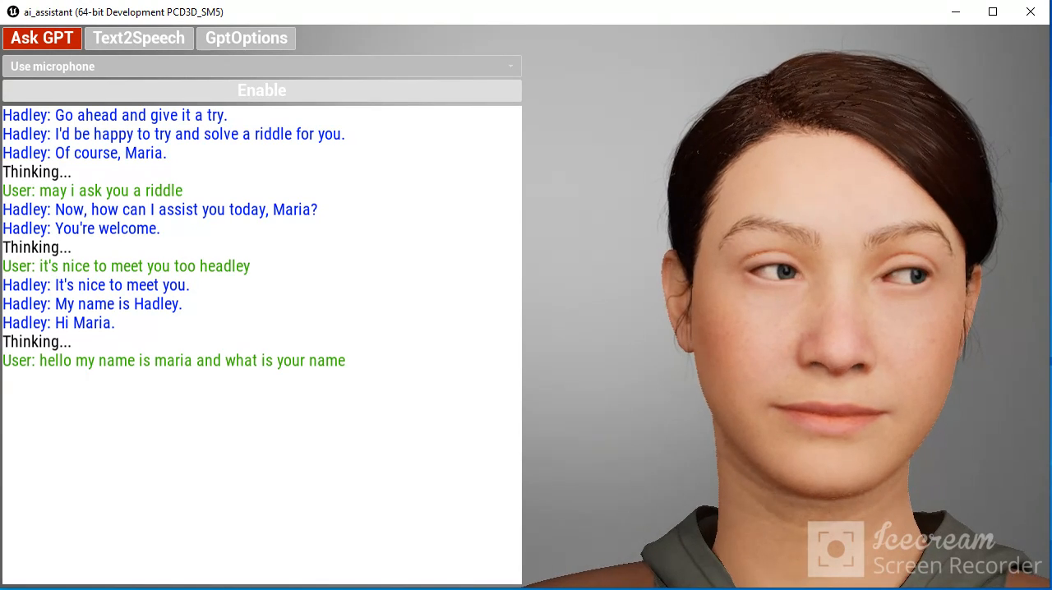
Speak the riddle about a snowman in summer to Hadley.
click(261, 90)
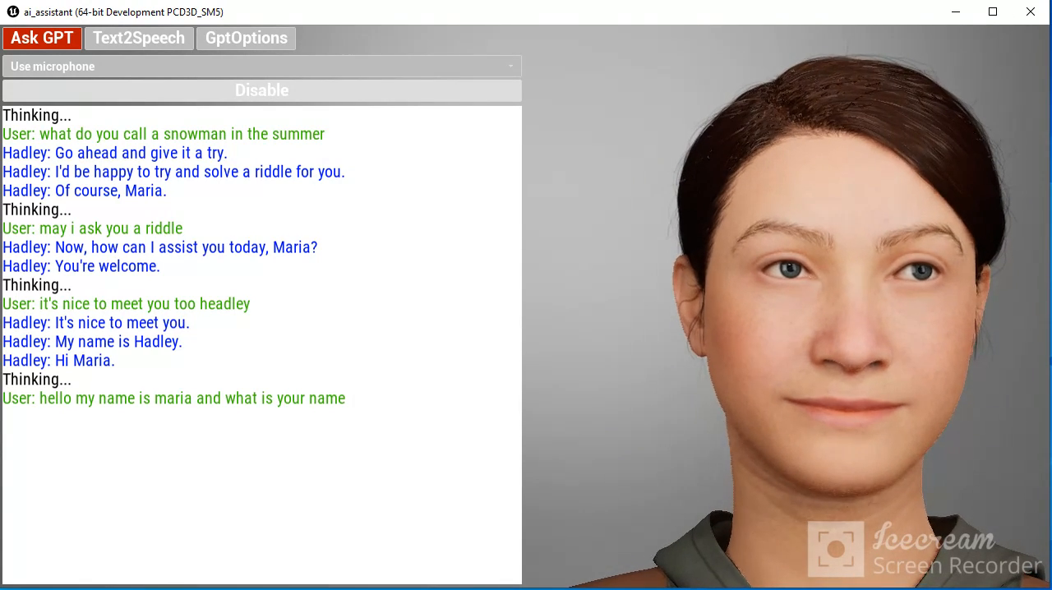
click(262, 90)
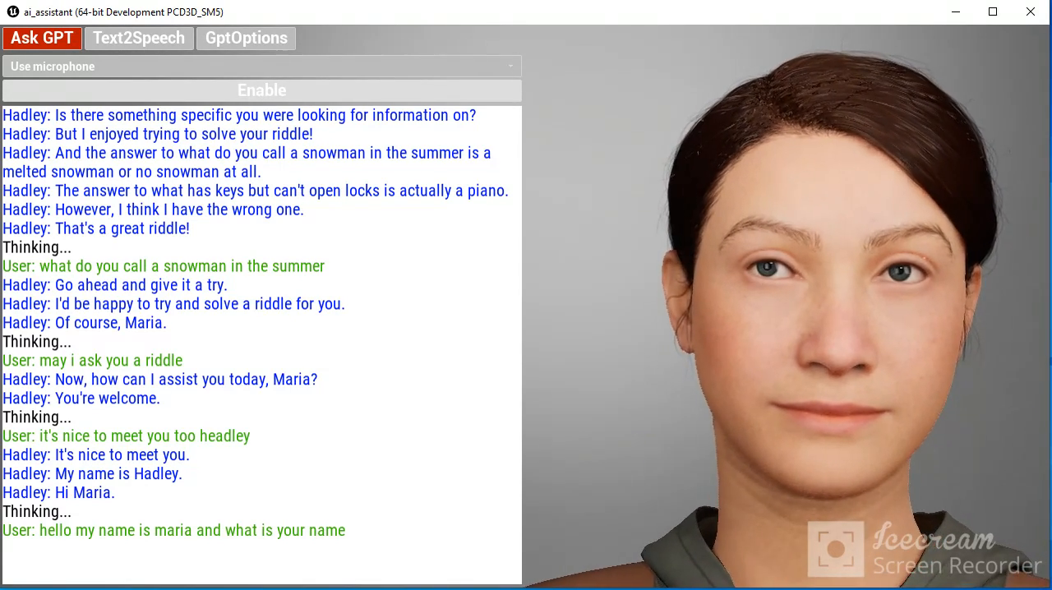
Say "okay tell me a joke please" to Hadley by voice.
click(262, 90)
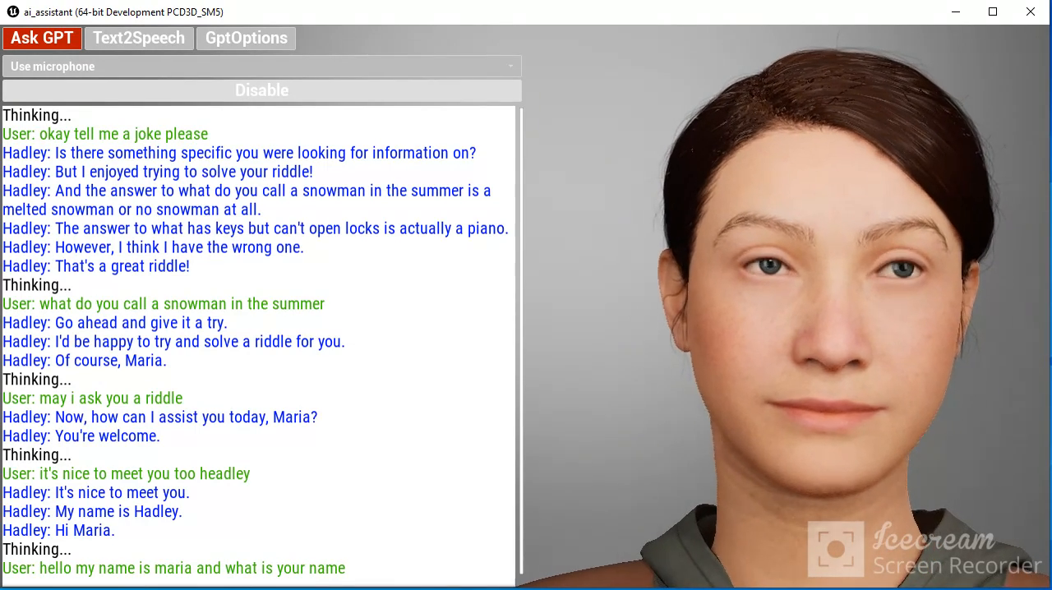
click(261, 90)
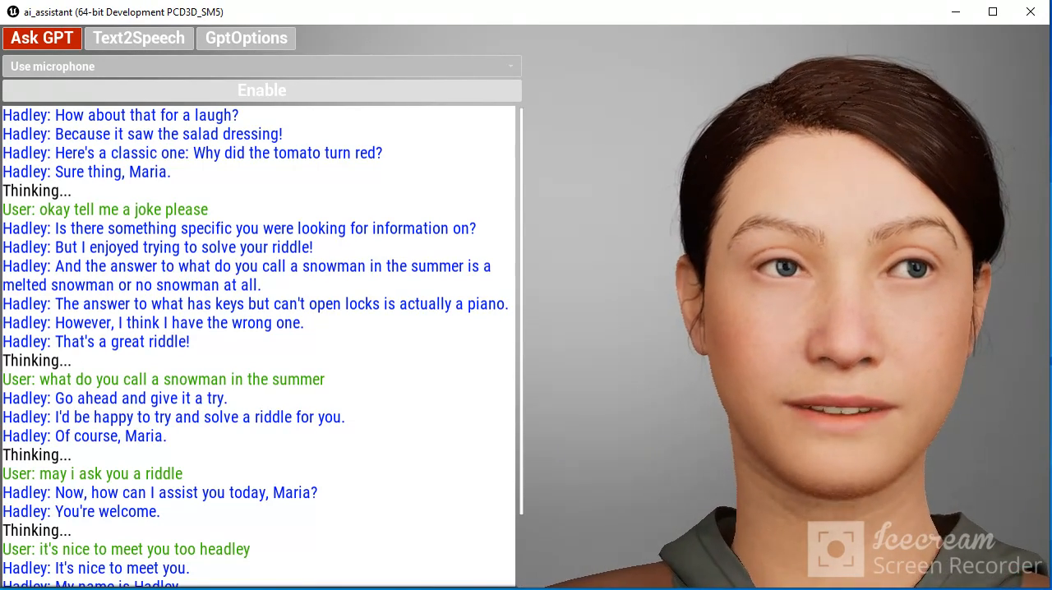
Say "it is funny thank you" to Hadley by voice.
click(261, 91)
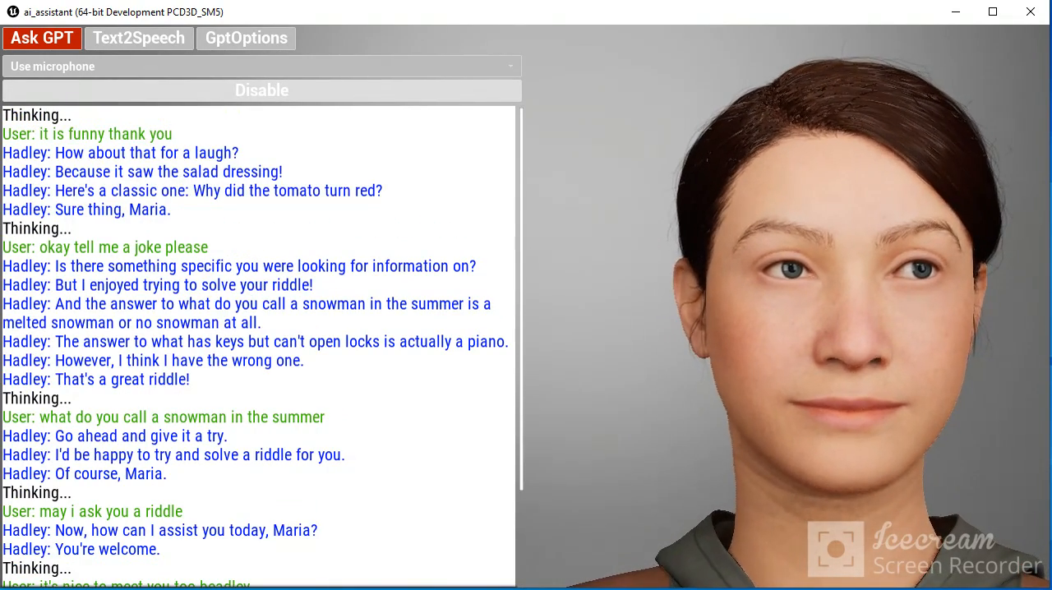
click(261, 90)
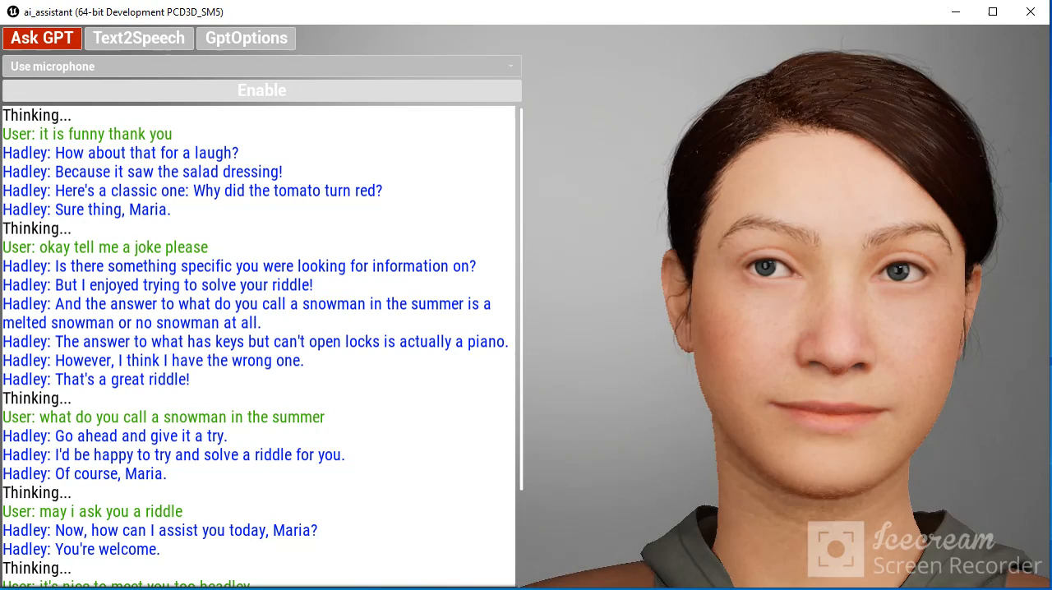